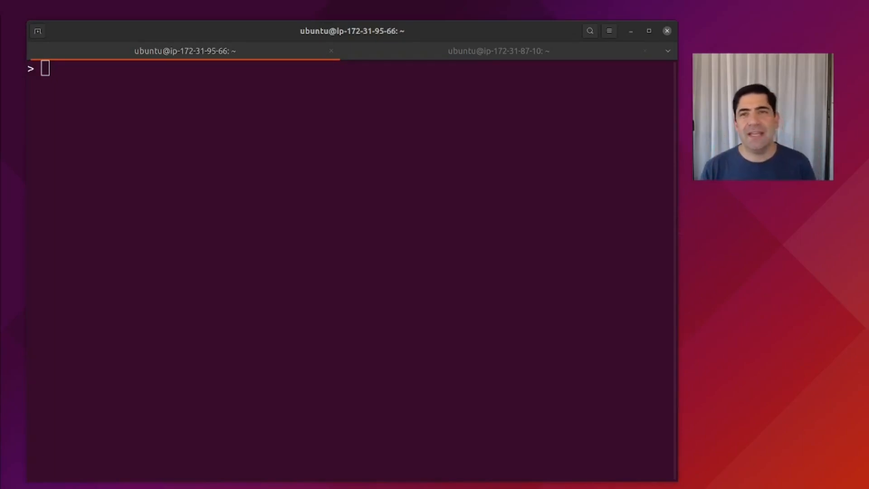
{"action": "mouse_move", "coordinate": [148, 262]}
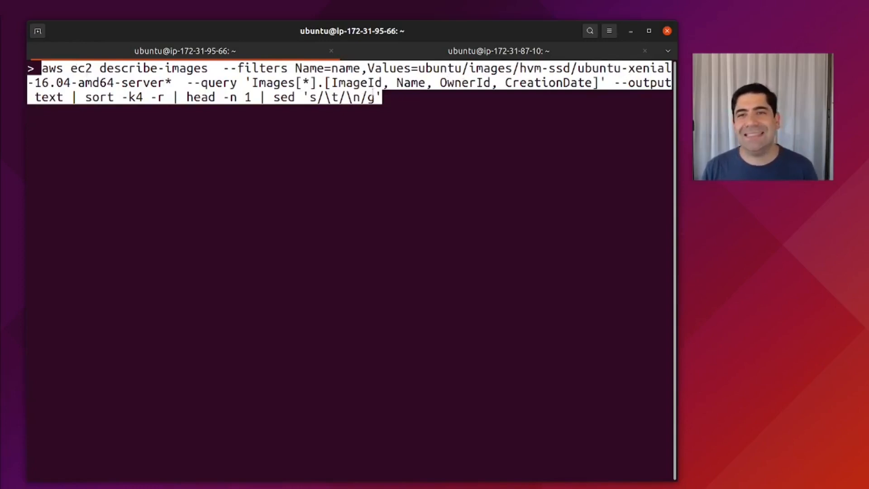
- Run the Ubuntu 16.04 image query, returning ami-0af961a0e0ef080b3 created 2021-09-29
{"action": "key", "text": "Return"}
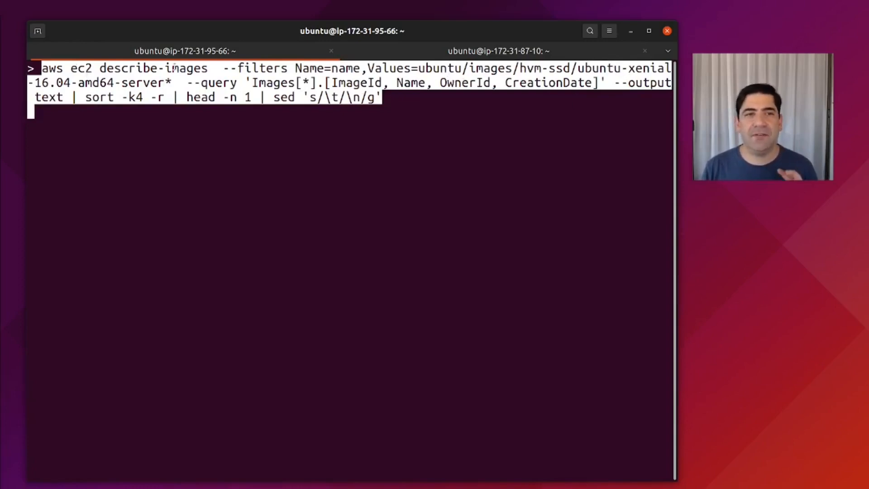
{"action": "mouse_move", "coordinate": [169, 136]}
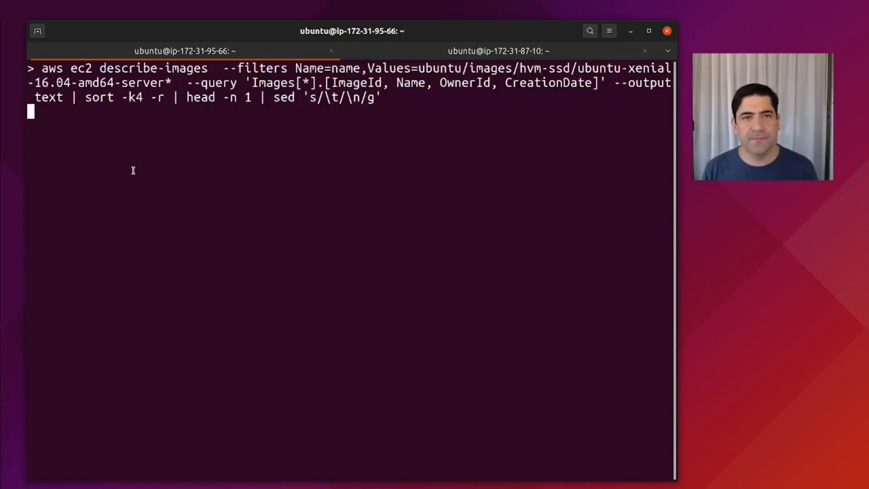
{"action": "mouse_move", "coordinate": [168, 159]}
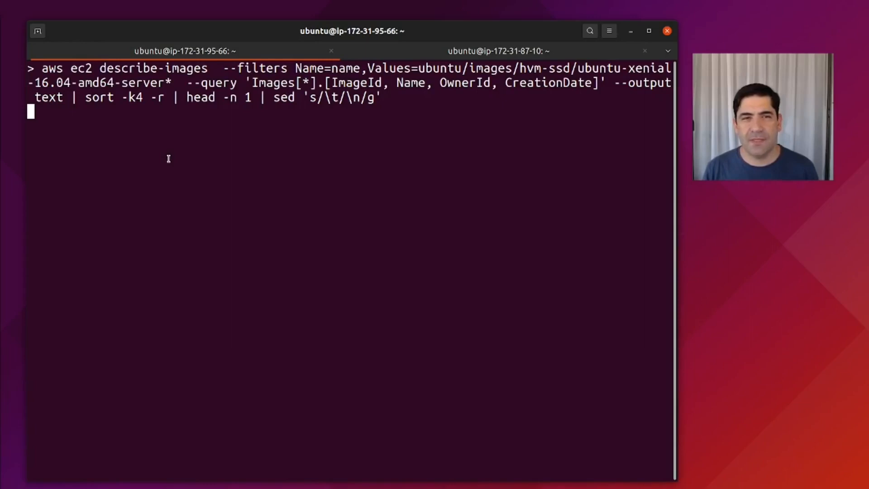
{"action": "key", "text": "Return"}
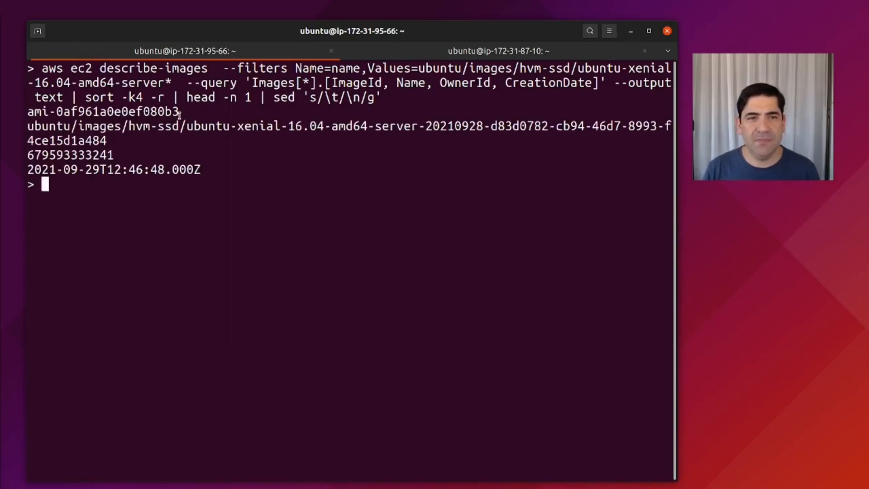
{"action": "double_click", "coordinate": [103, 111]}
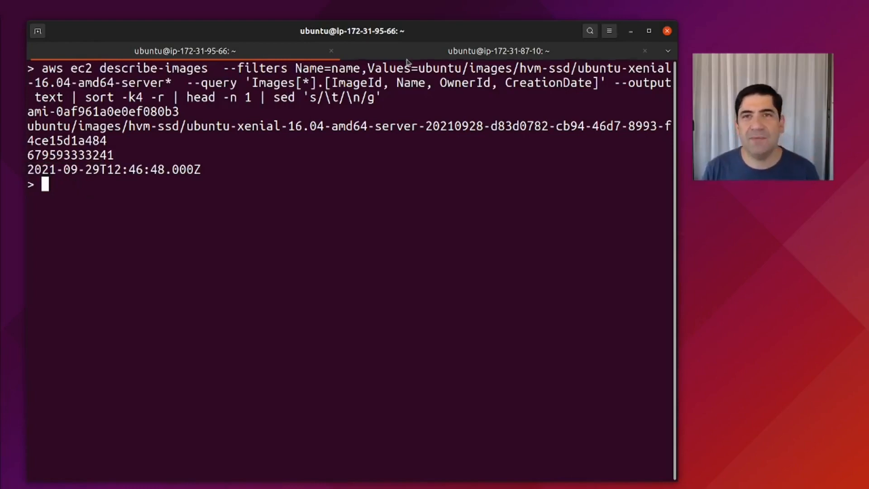
- In the second tab, run the ubuntu-pro-server 16.04 query, returning ami-075e5b29e9f343ecb
{"action": "left_click", "coordinate": [497, 50]}
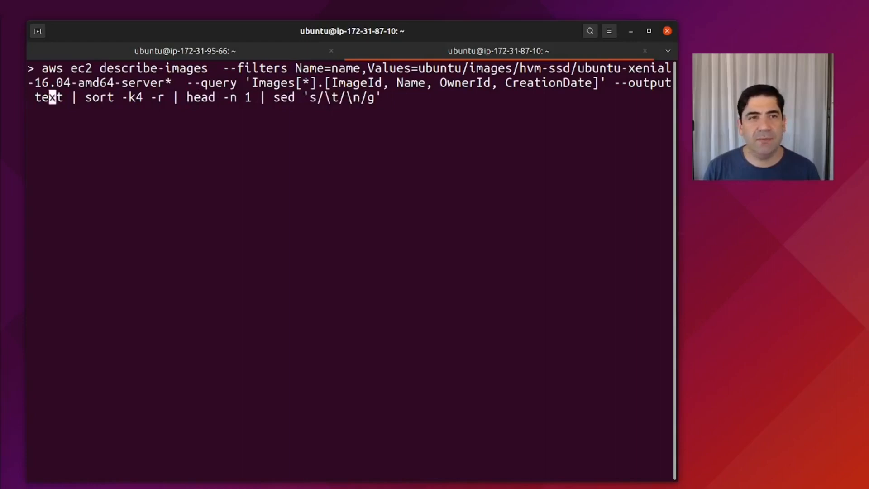
{"action": "mouse_move", "coordinate": [224, 82]}
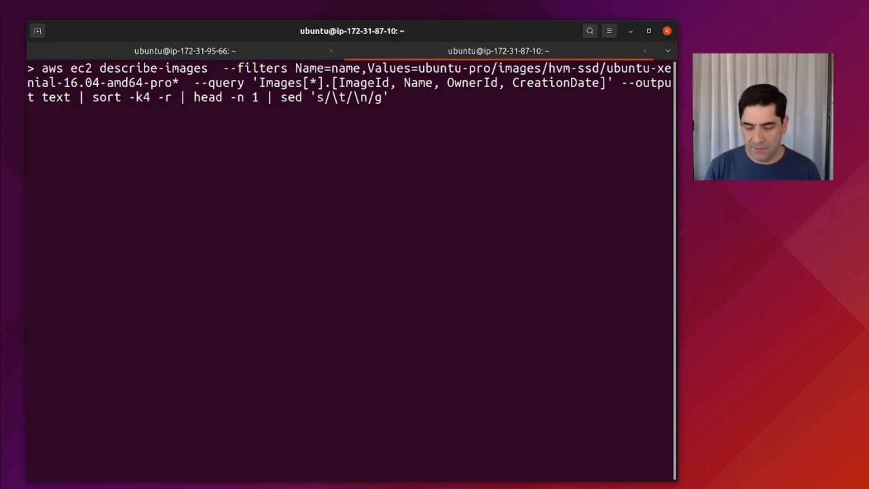
{"action": "type", "text": "-server"}
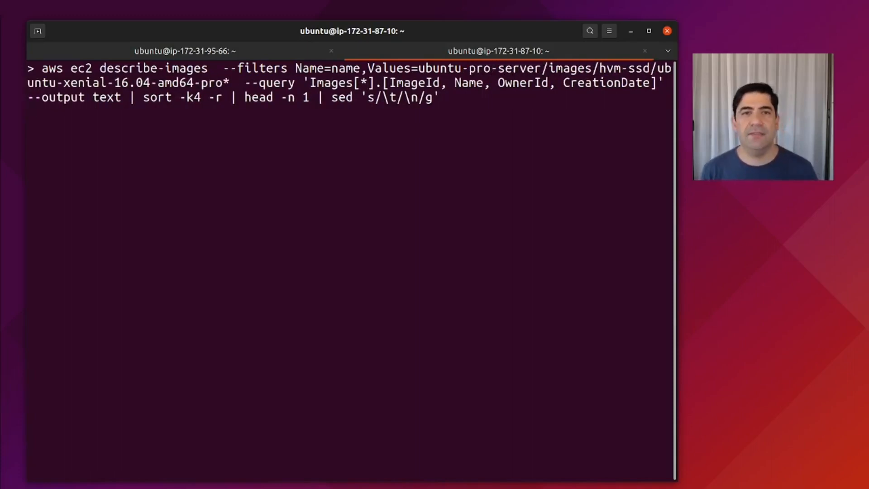
{"action": "key", "text": "Return"}
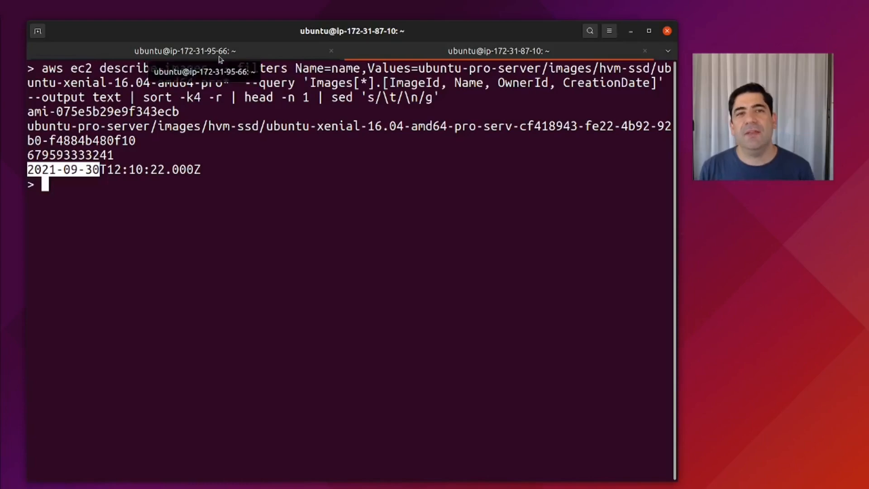
- In the first tab, run ./launch-ami.sh with ami-0af961a0e0ef080b3 as its argument
{"action": "left_click", "coordinate": [185, 51]}
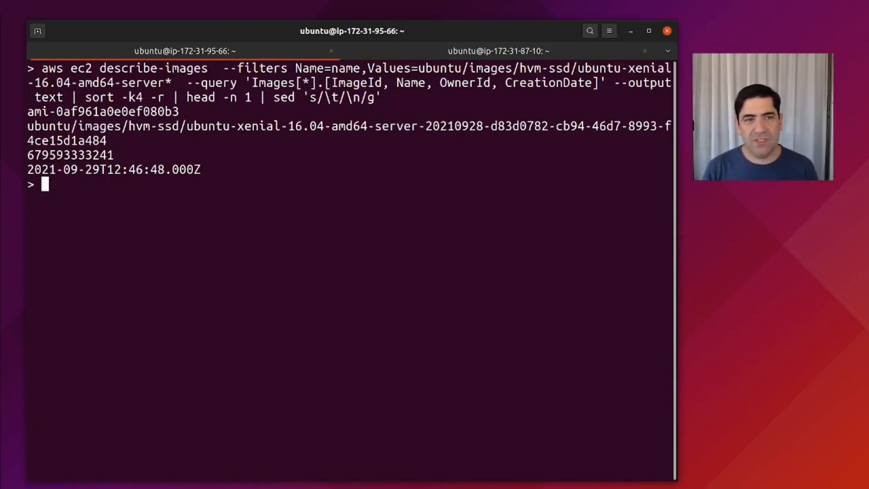
{"action": "type", "text": "./launch-"}
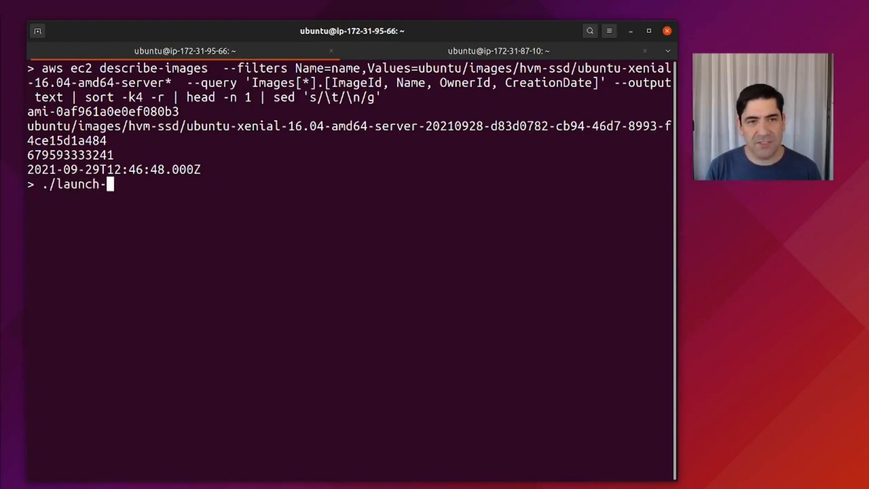
{"action": "type", "text": "ami.sh"}
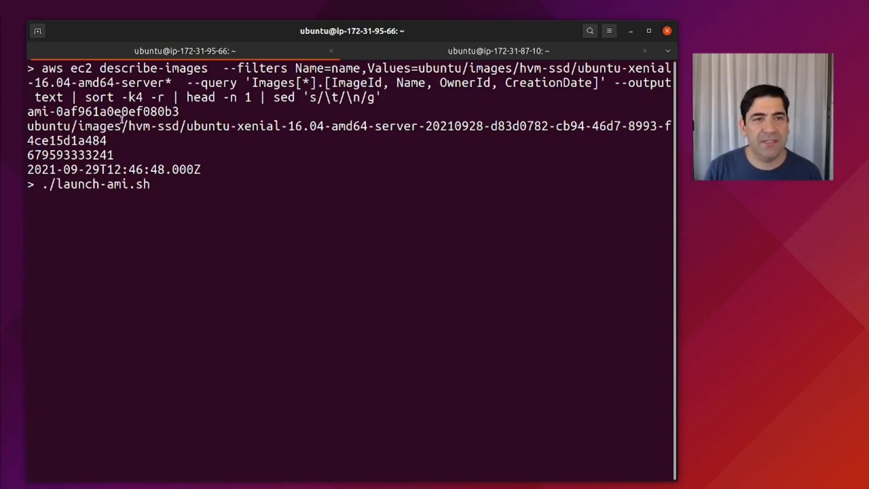
{"action": "double_click", "coordinate": [103, 111]}
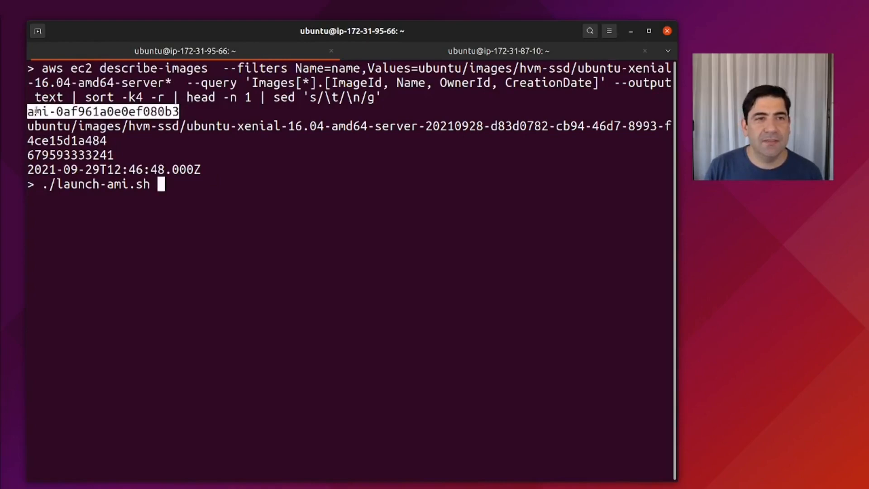
{"action": "right_click", "coordinate": [160, 184]}
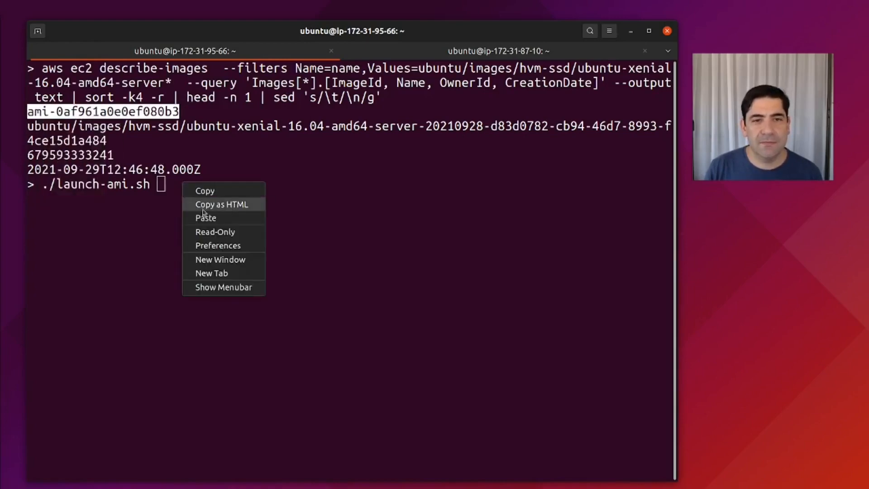
{"action": "left_click", "coordinate": [205, 217]}
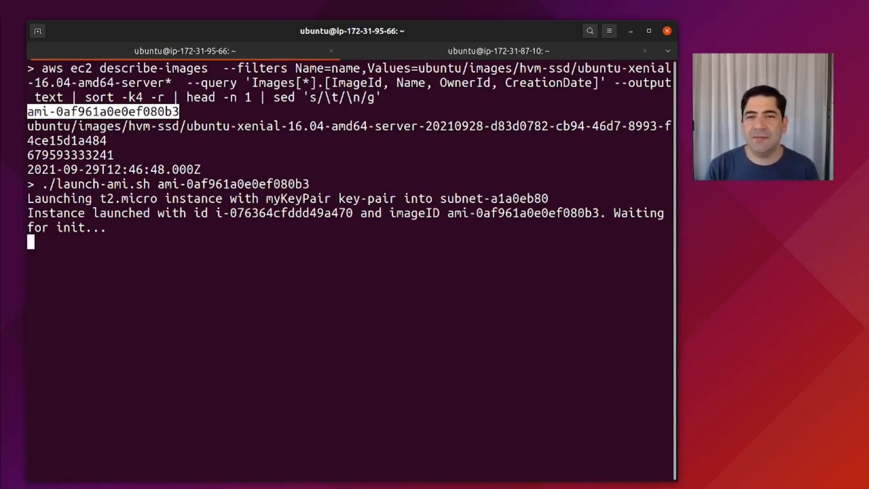
{"action": "mouse_move", "coordinate": [296, 3]}
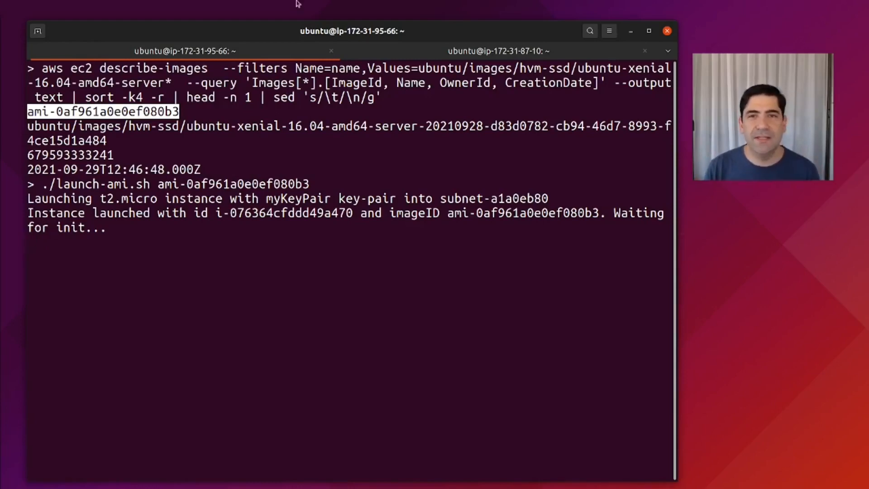
- In the second tab, launch-ami.sh with the Pro image ID pasted as argument
{"action": "left_click", "coordinate": [497, 51]}
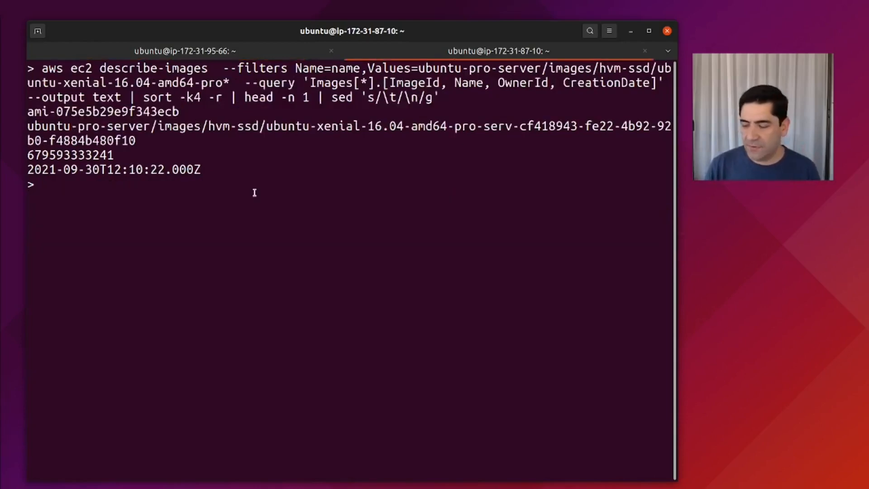
{"action": "type", "text": "./la"}
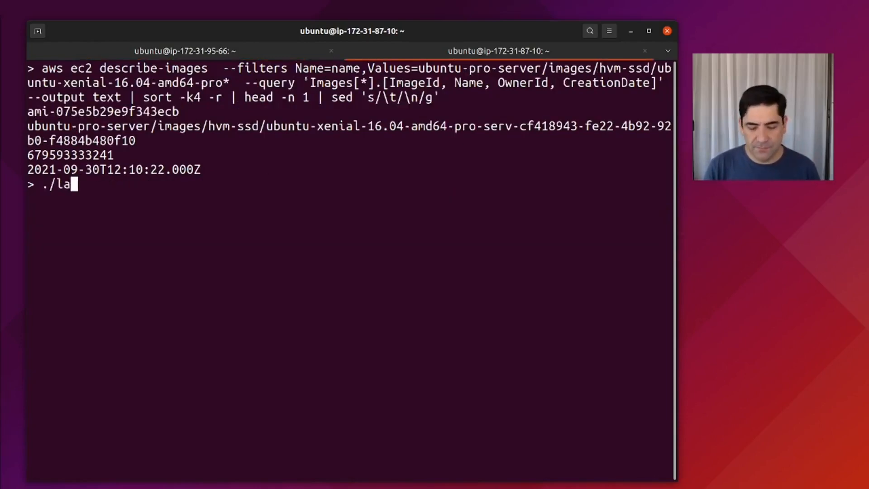
{"action": "type", "text": "un"}
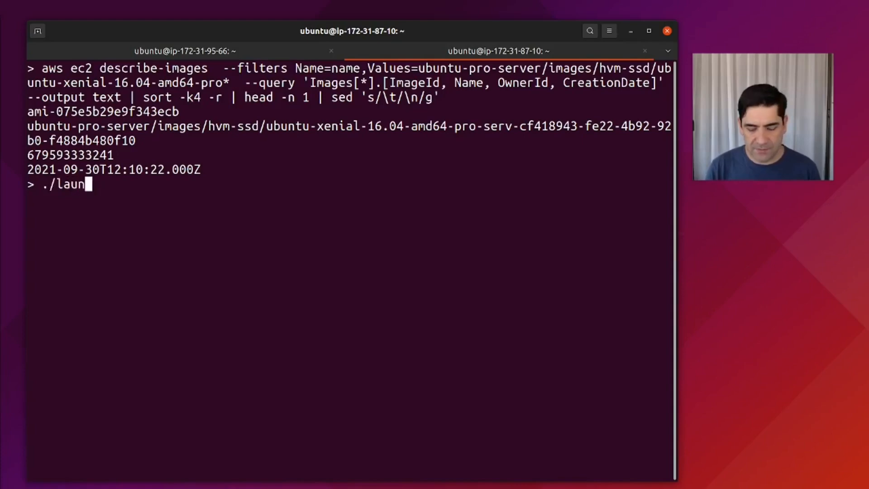
{"action": "type", "text": "ch-ami.sh"}
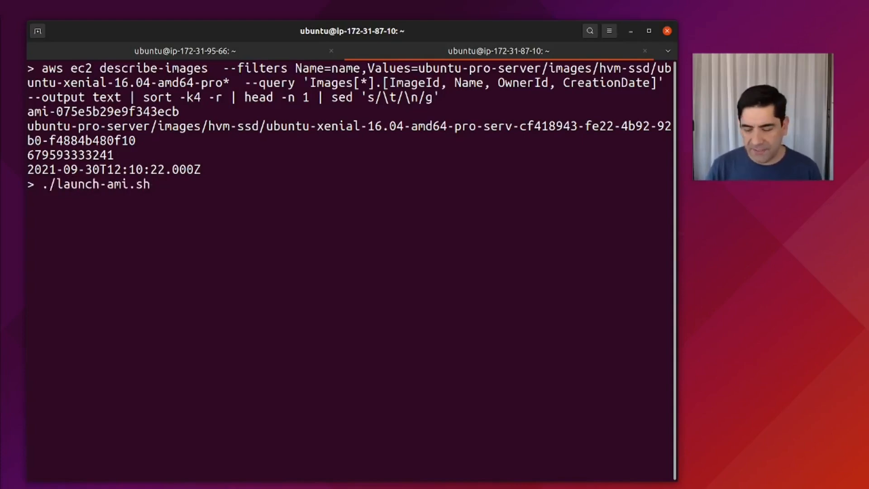
{"action": "double_click", "coordinate": [103, 111]}
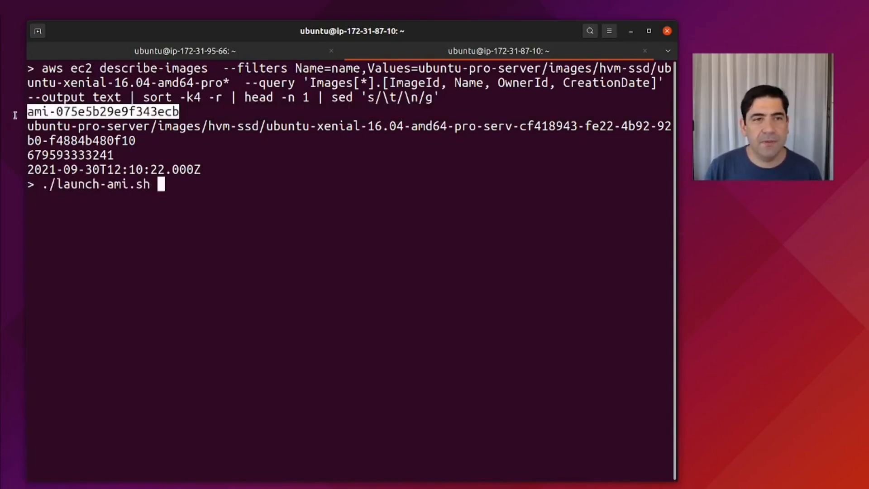
{"action": "right_click", "coordinate": [237, 191]}
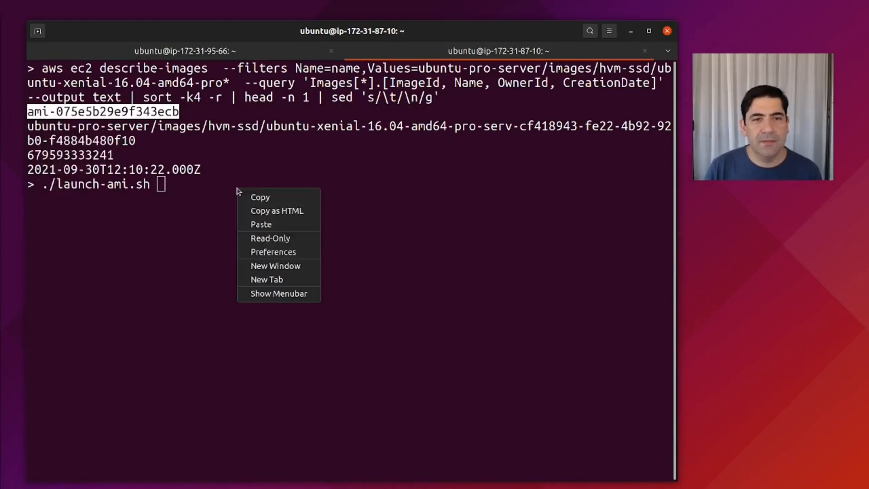
{"action": "left_click", "coordinate": [260, 224]}
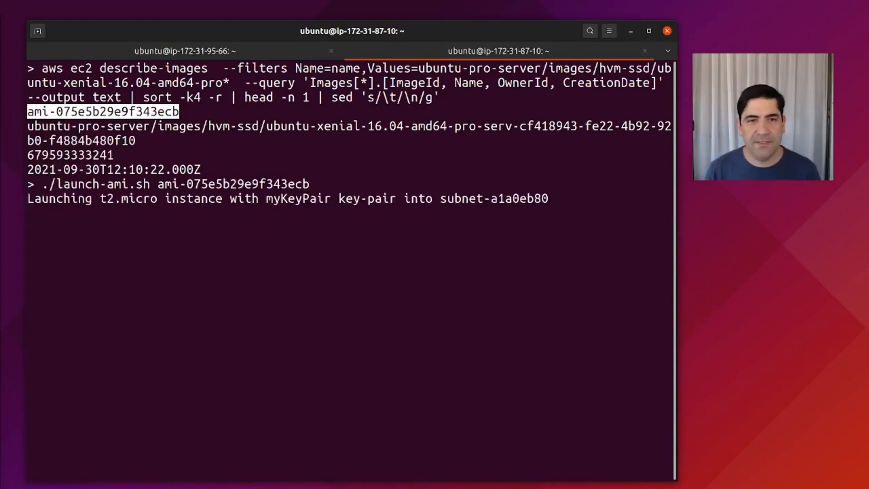
{"action": "left_click", "coordinate": [185, 51]}
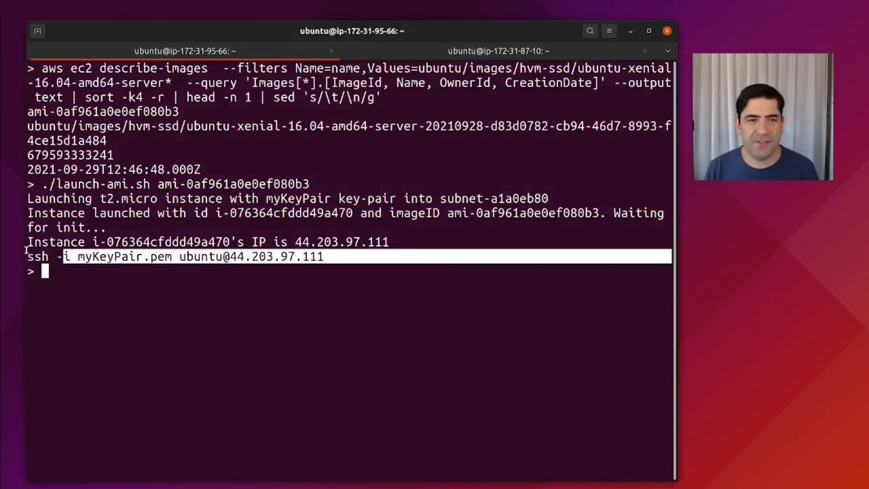
{"action": "type", "text": "ssh -i myKeyPair.pem ubuntu@44.203.97.111"}
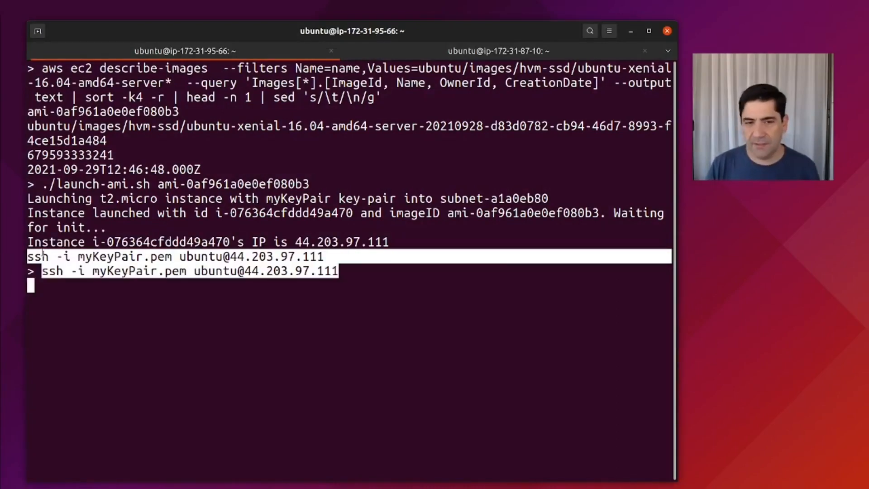
{"action": "key", "text": "Return"}
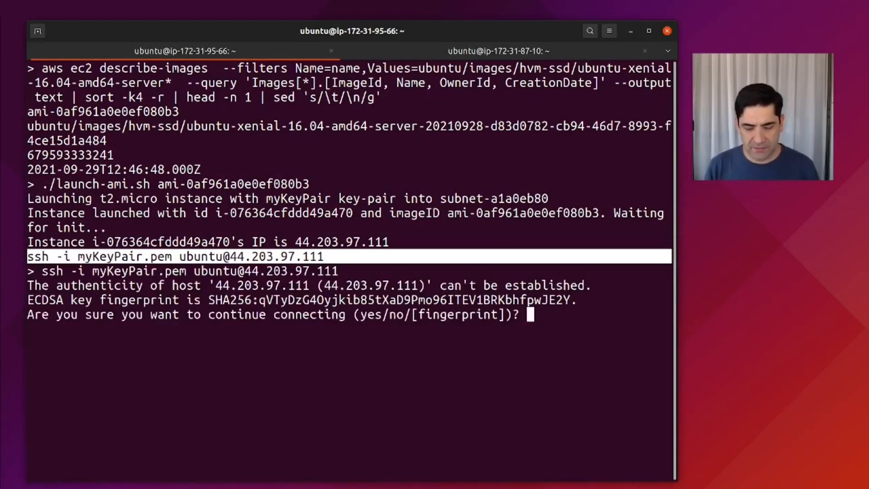
{"action": "type", "text": "yes"}
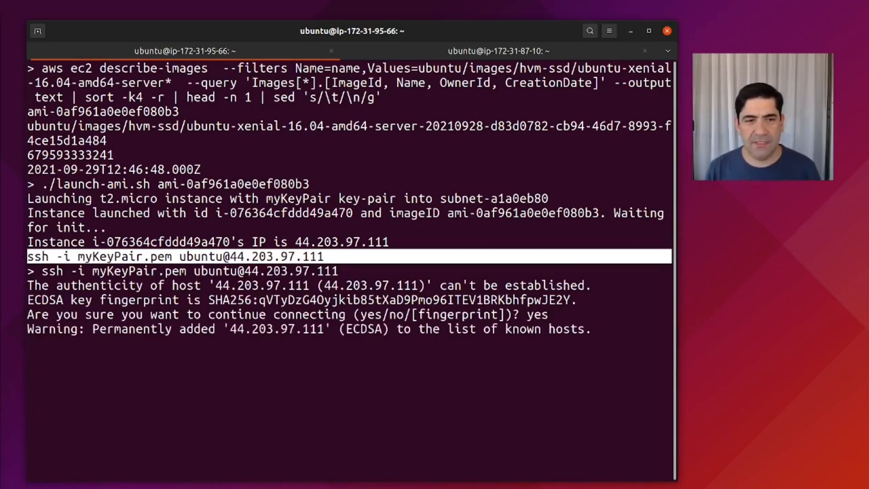
{"action": "type", "text": "sud"}
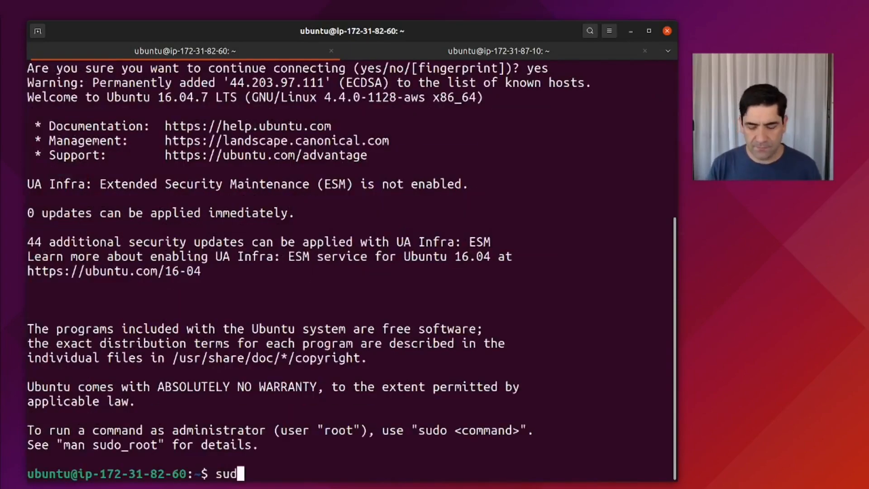
- Refresh the free instance's package lists and select the upgradable ubuntu-advantage-tools package
{"action": "key", "text": "Return"}
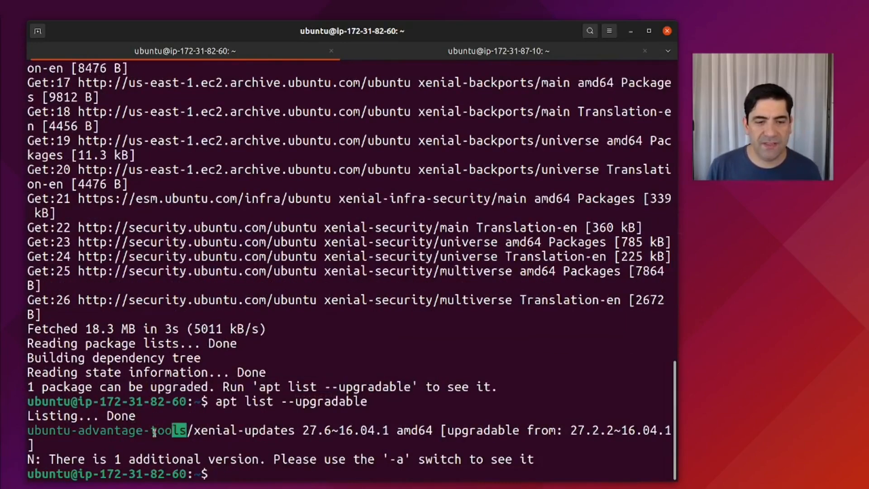
{"action": "double_click", "coordinate": [107, 430]}
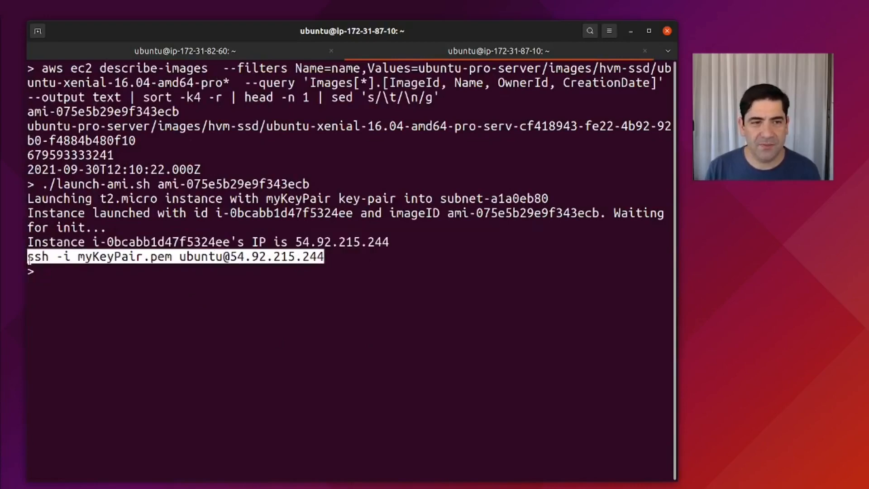
{"action": "type", "text": "ssh -i myKeyPair.pem ubuntu@54.92.215.244"}
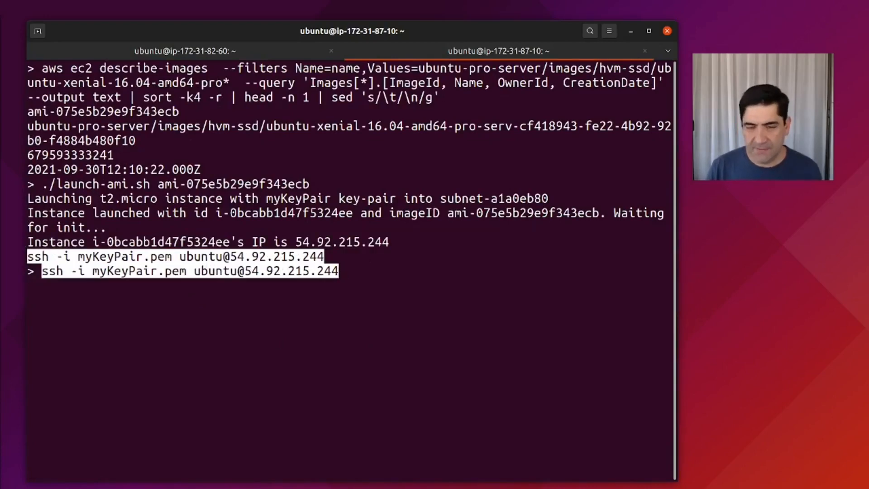
{"action": "key", "text": "Return"}
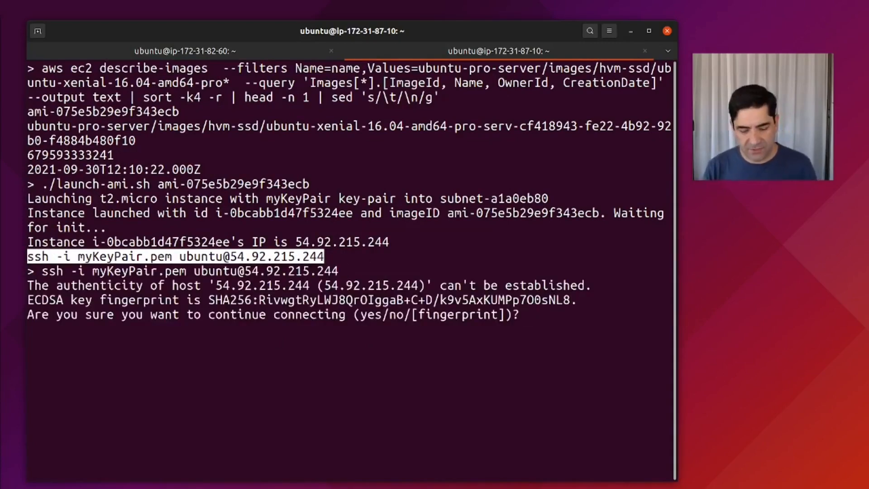
{"action": "type", "text": "yes"}
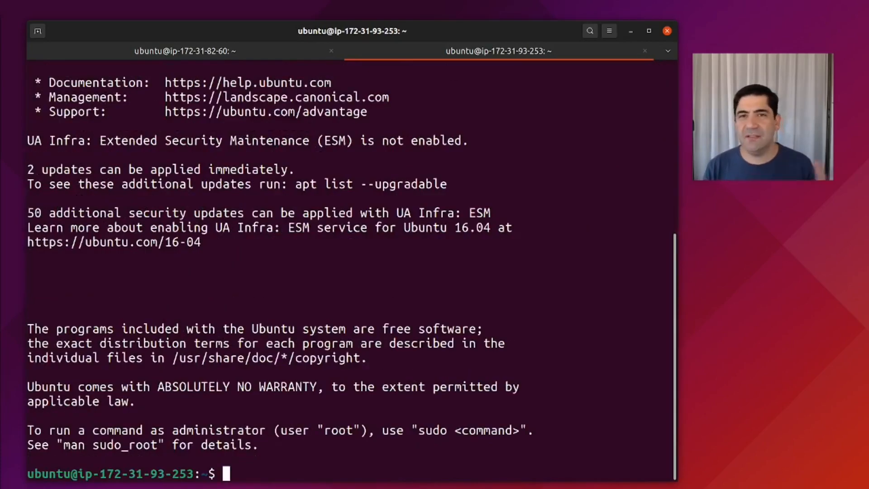
- Run sudo apt update and apt list --upgradable on the Pro instance
{"action": "type", "text": "s"}
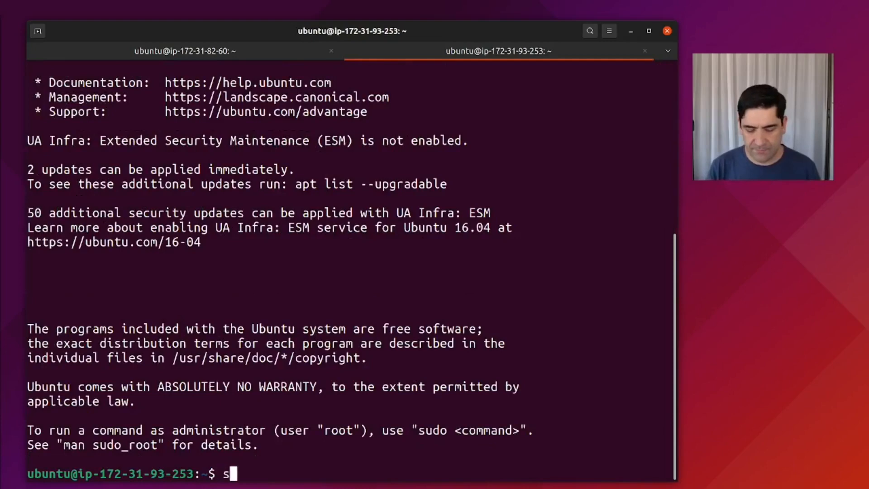
{"action": "type", "text": "udo ap"}
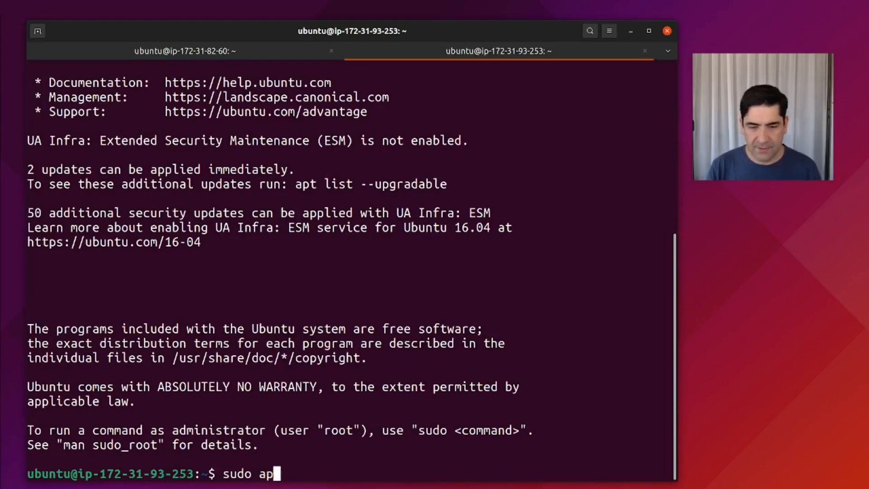
{"action": "key", "text": "Return"}
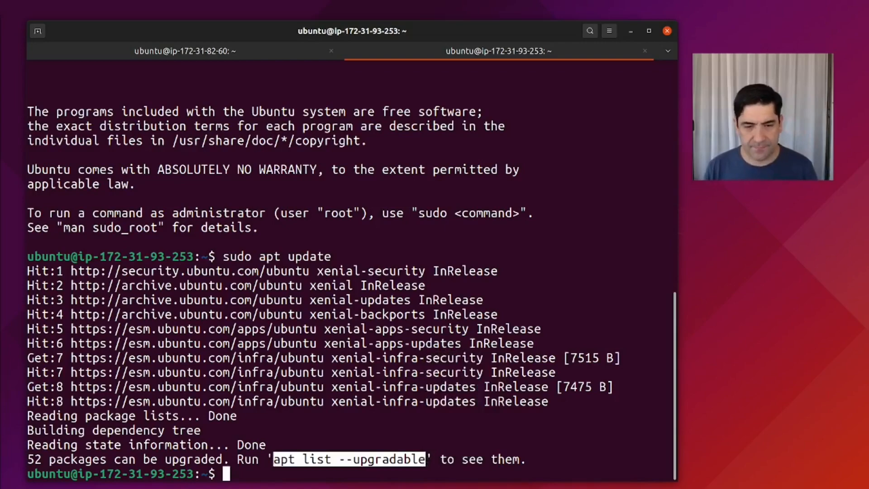
{"action": "type", "text": "apt list --upgradable"}
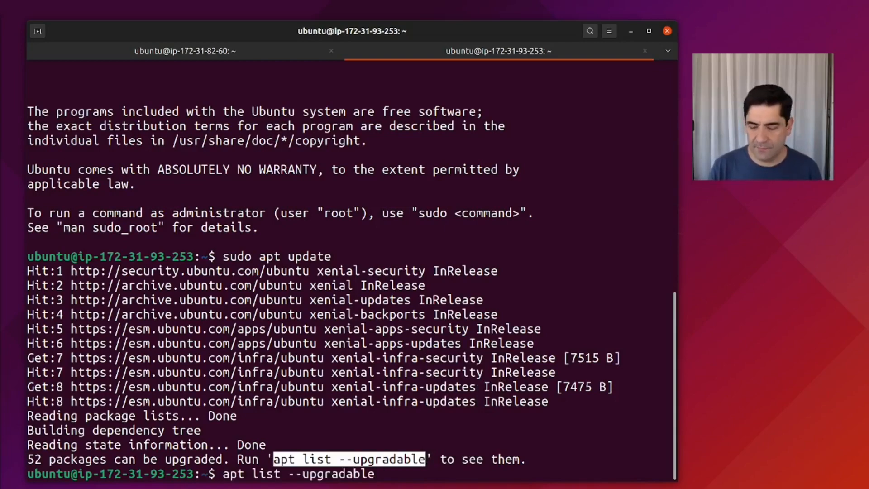
{"action": "key", "text": "Return"}
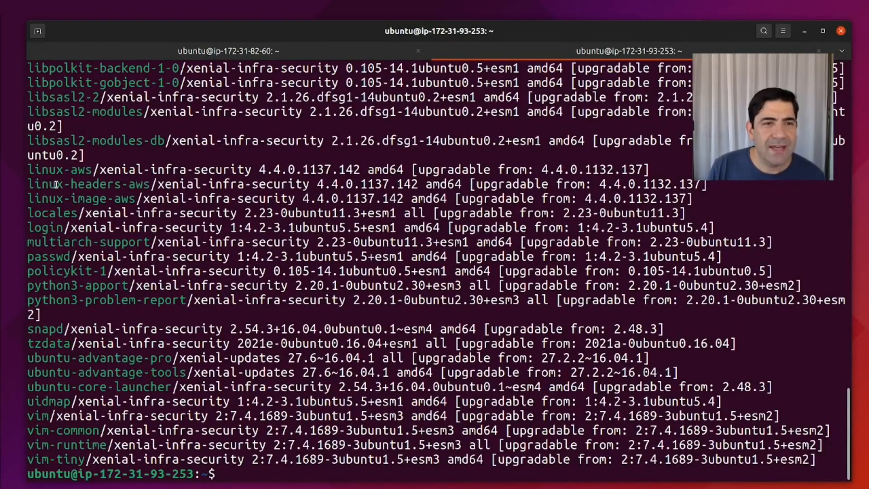
{"action": "left_click_drag", "start_coordinate": [27, 170], "coordinate": [119, 198]}
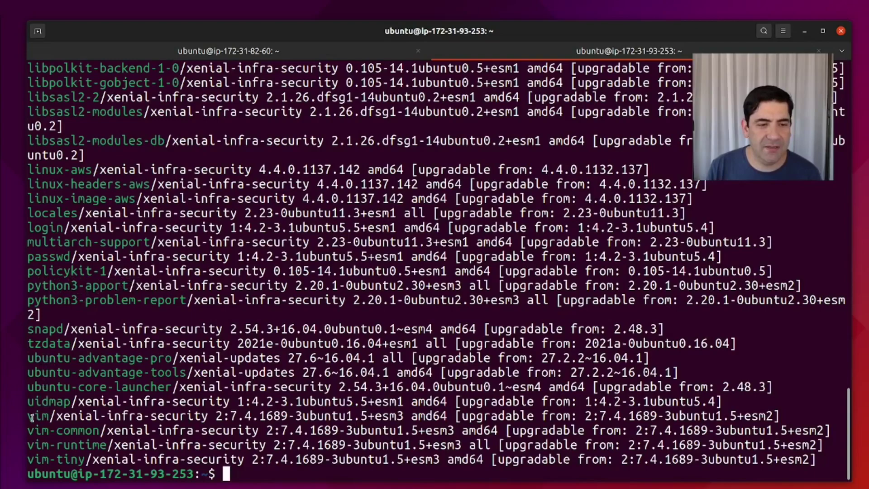
{"action": "scroll", "scroll_direction": "up", "scroll_amount": 3}
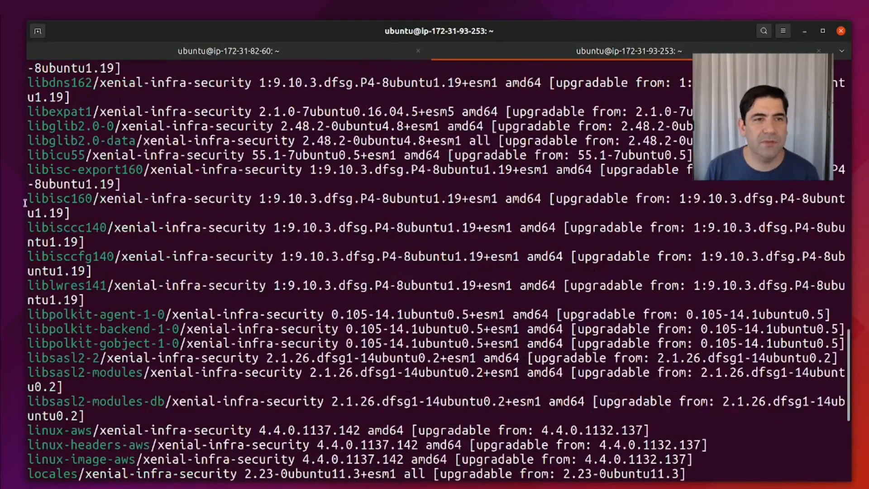
{"action": "scroll", "scroll_direction": "up", "scroll_amount": 3}
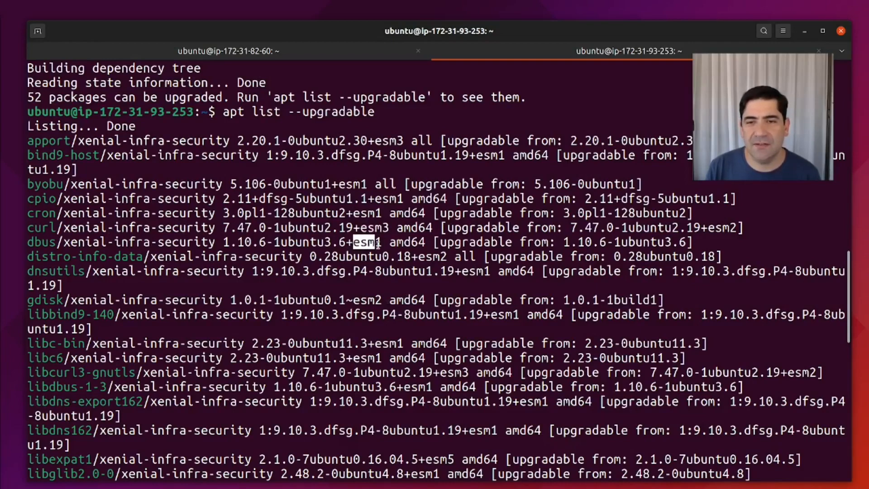
{"action": "scroll", "scroll_direction": "down", "scroll_amount": 3}
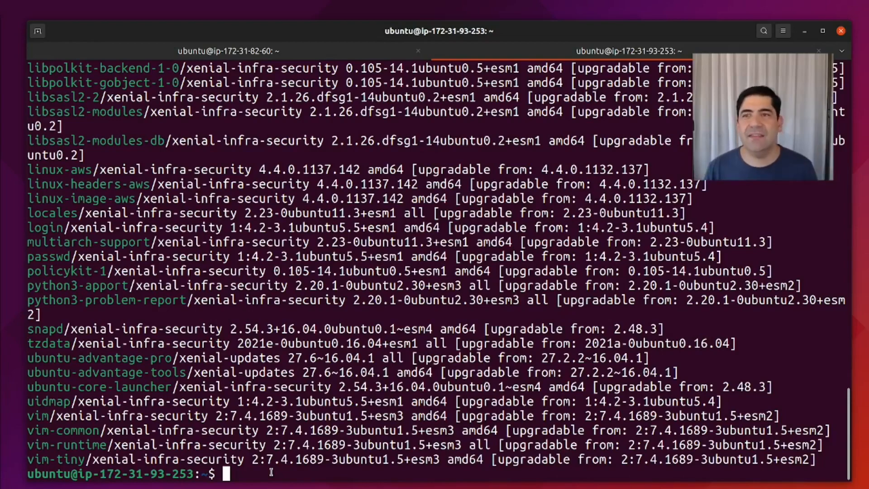
- Run sudo ua status on the Pro instance, then return to the free instance's tab
{"action": "type", "text": "sudo u"}
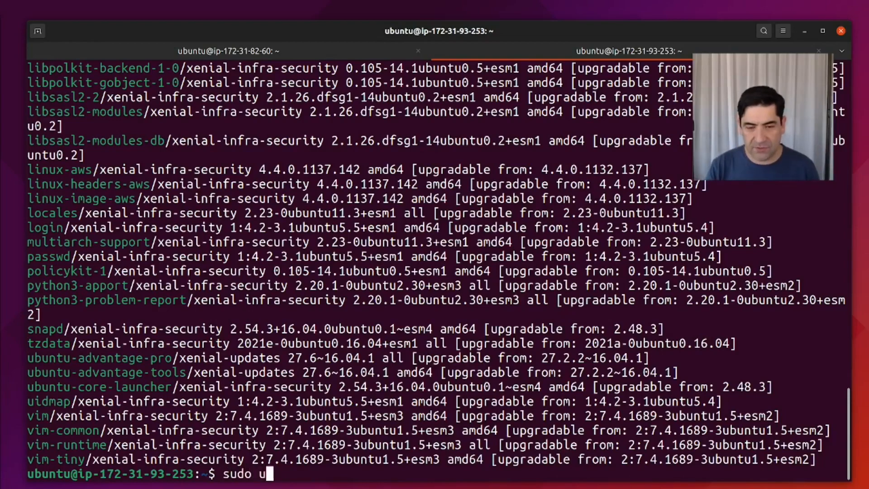
{"action": "type", "text": "a"}
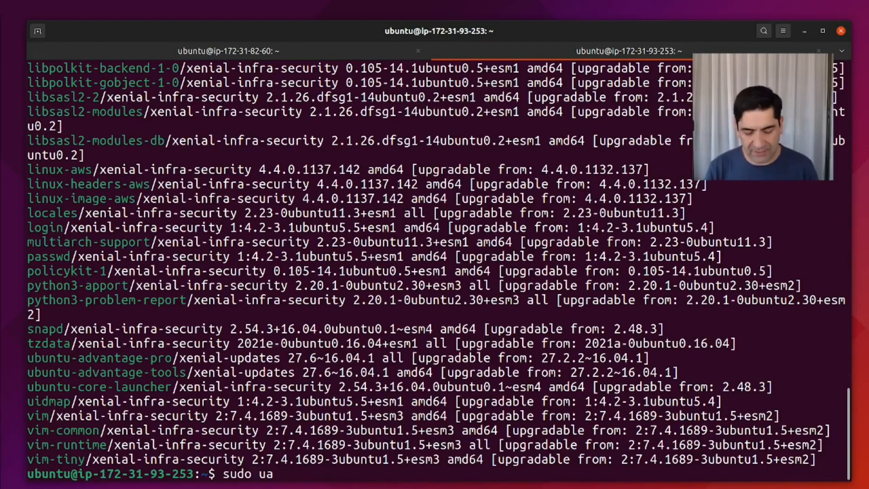
{"action": "type", "text": "sta"}
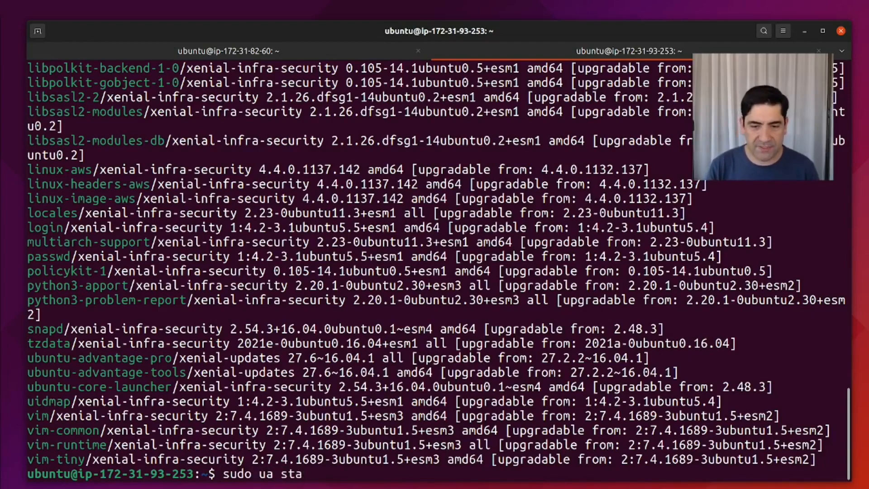
{"action": "type", "text": "tus"}
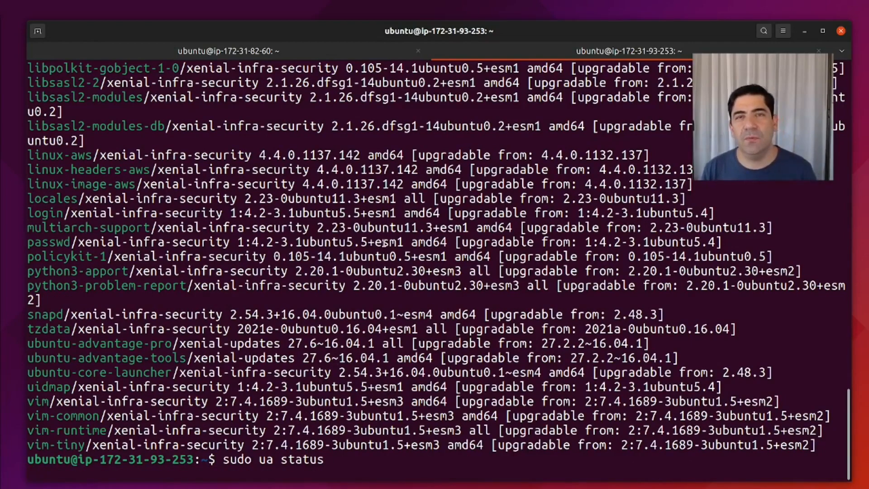
{"action": "key", "text": "Return"}
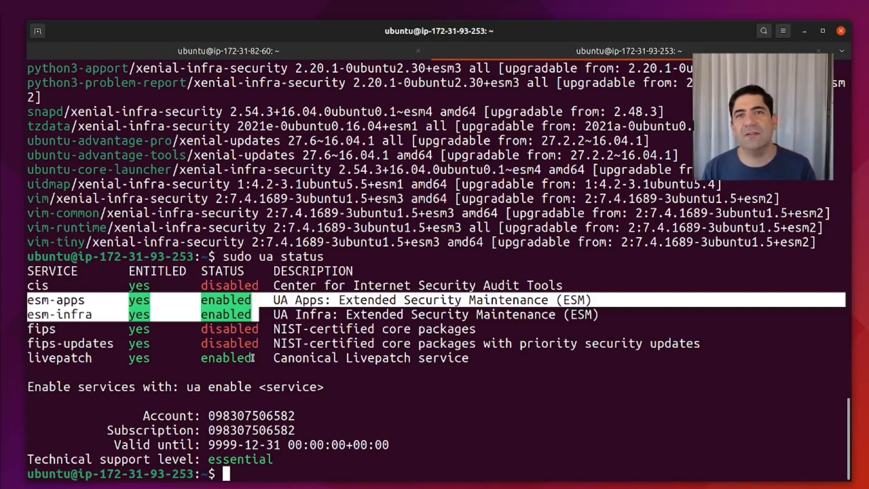
{"action": "left_click", "coordinate": [227, 50]}
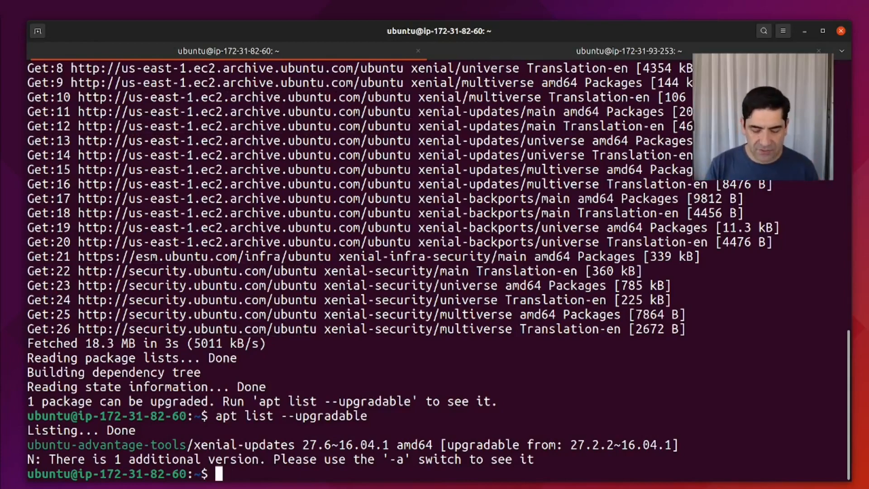
- Run sudo ua status on the free instance, showing it is not attached to UA
{"action": "type", "text": "sudo ua"}
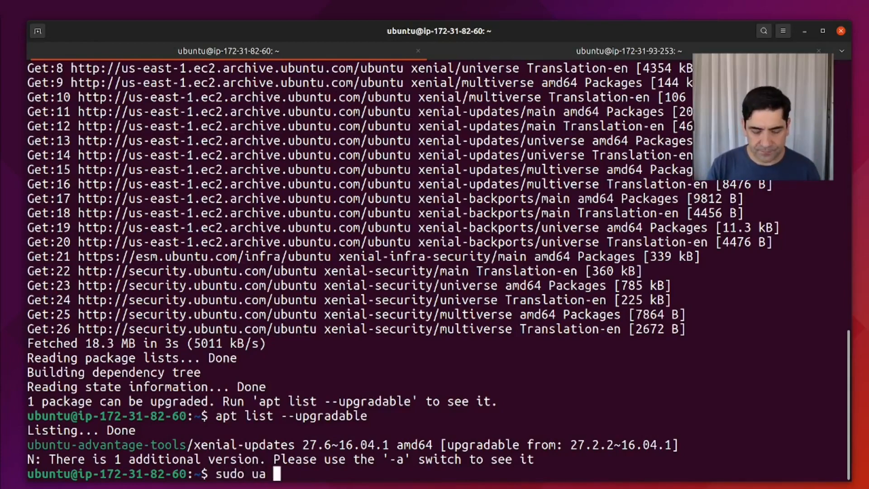
{"action": "key", "text": "Return"}
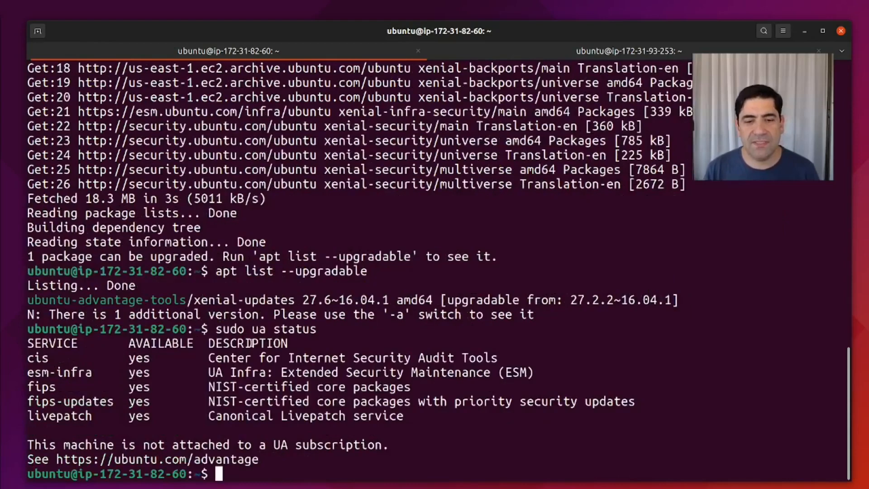